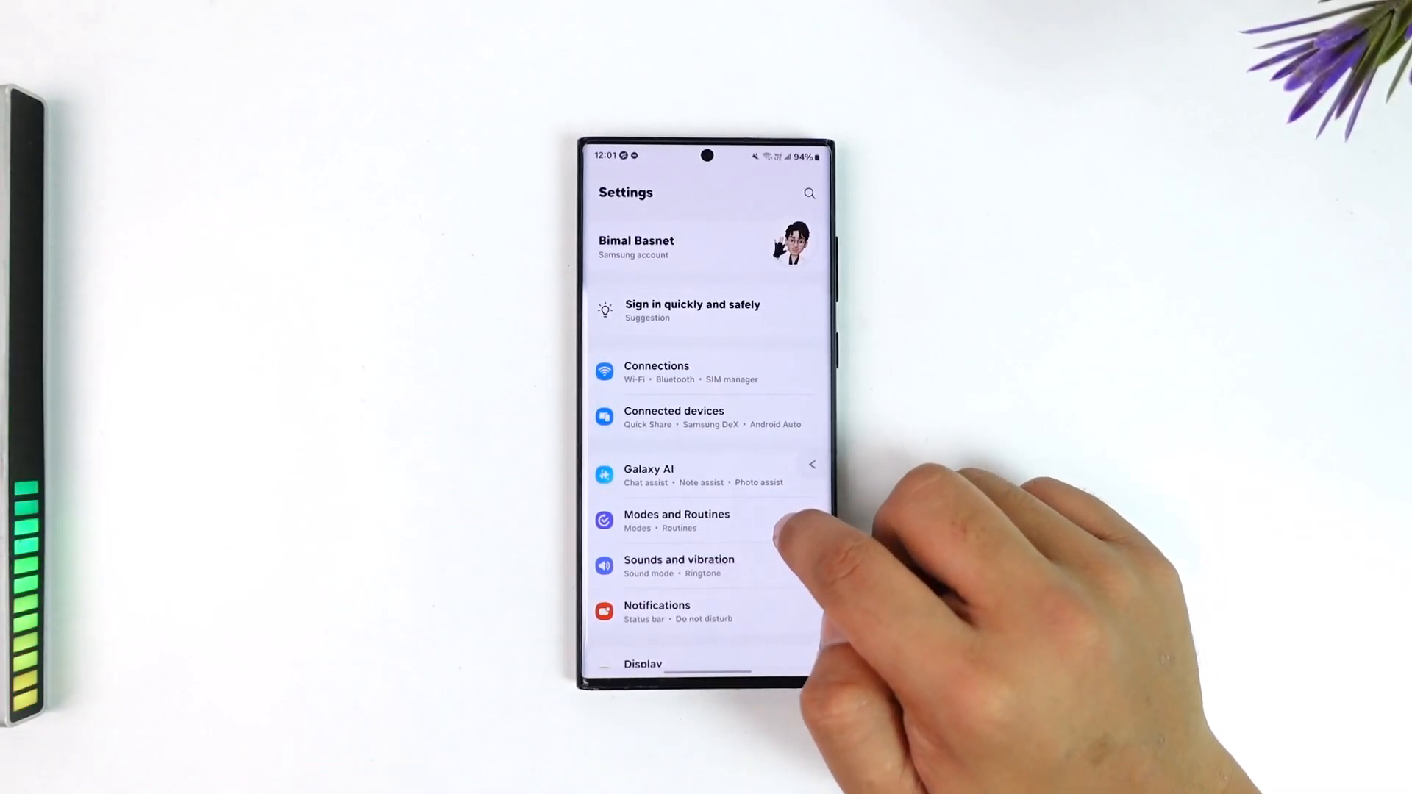
mouse_move(784, 559)
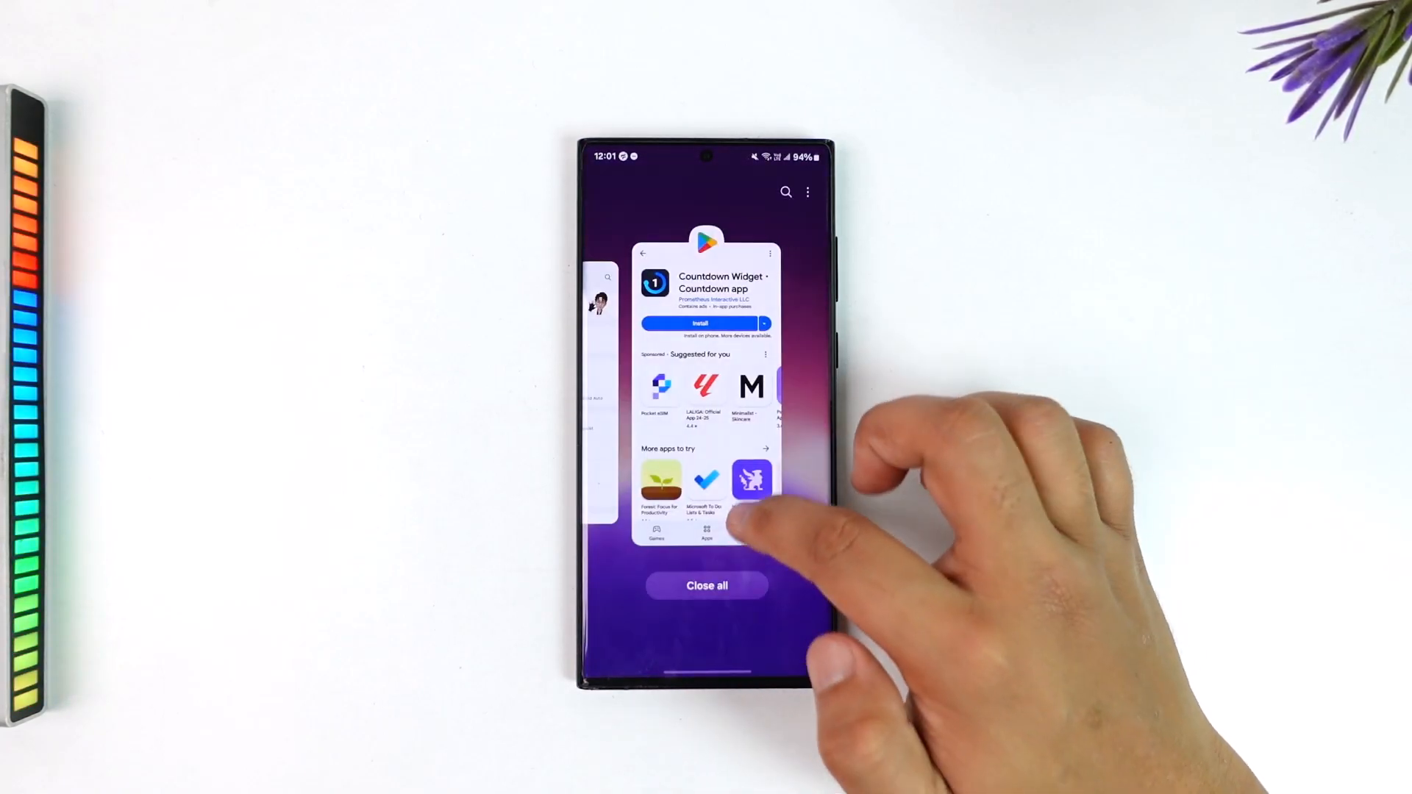
- Return to the Home screen from Recents and bring up the app drawer
click(706, 586)
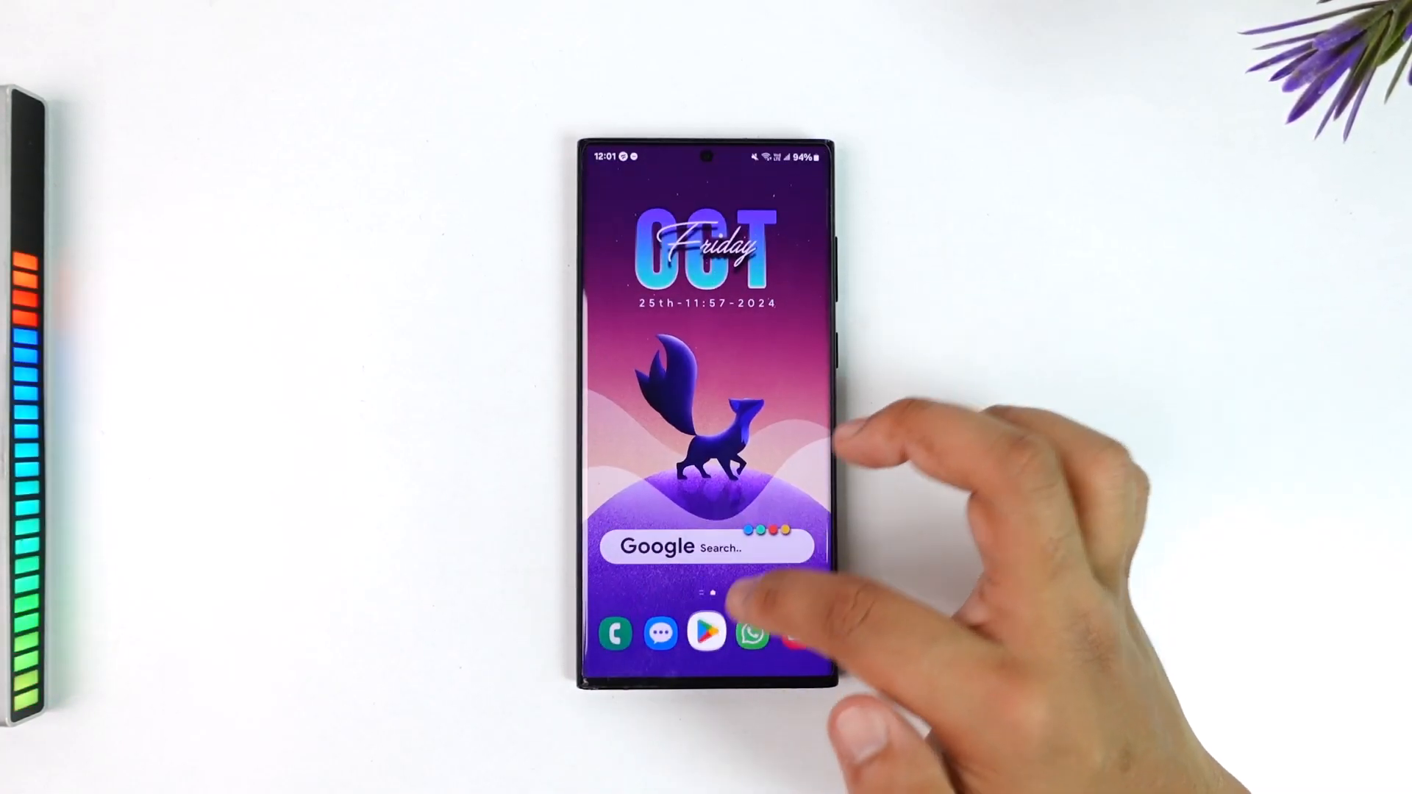
click(708, 633)
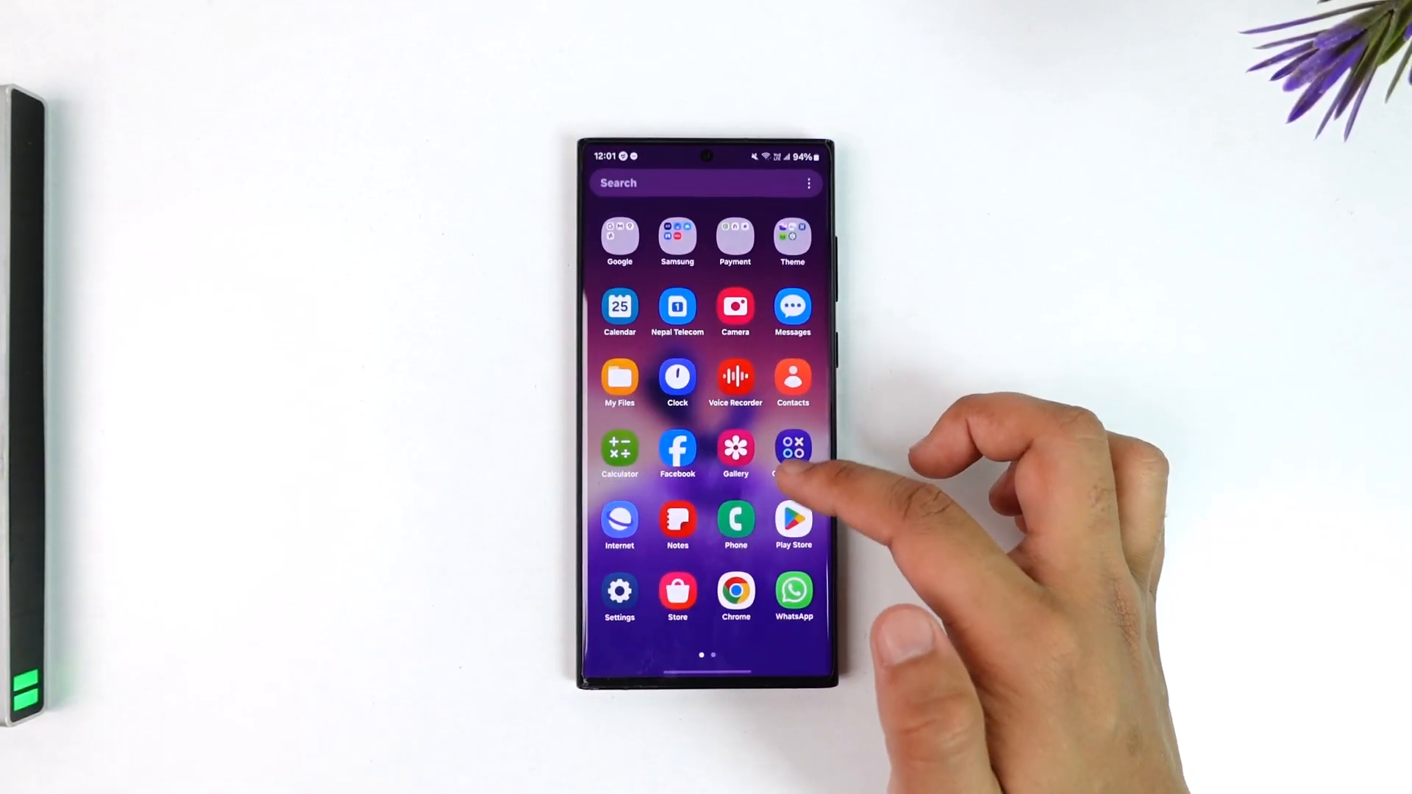
- Launch Settings and look through General management before returning to the main list
click(619, 590)
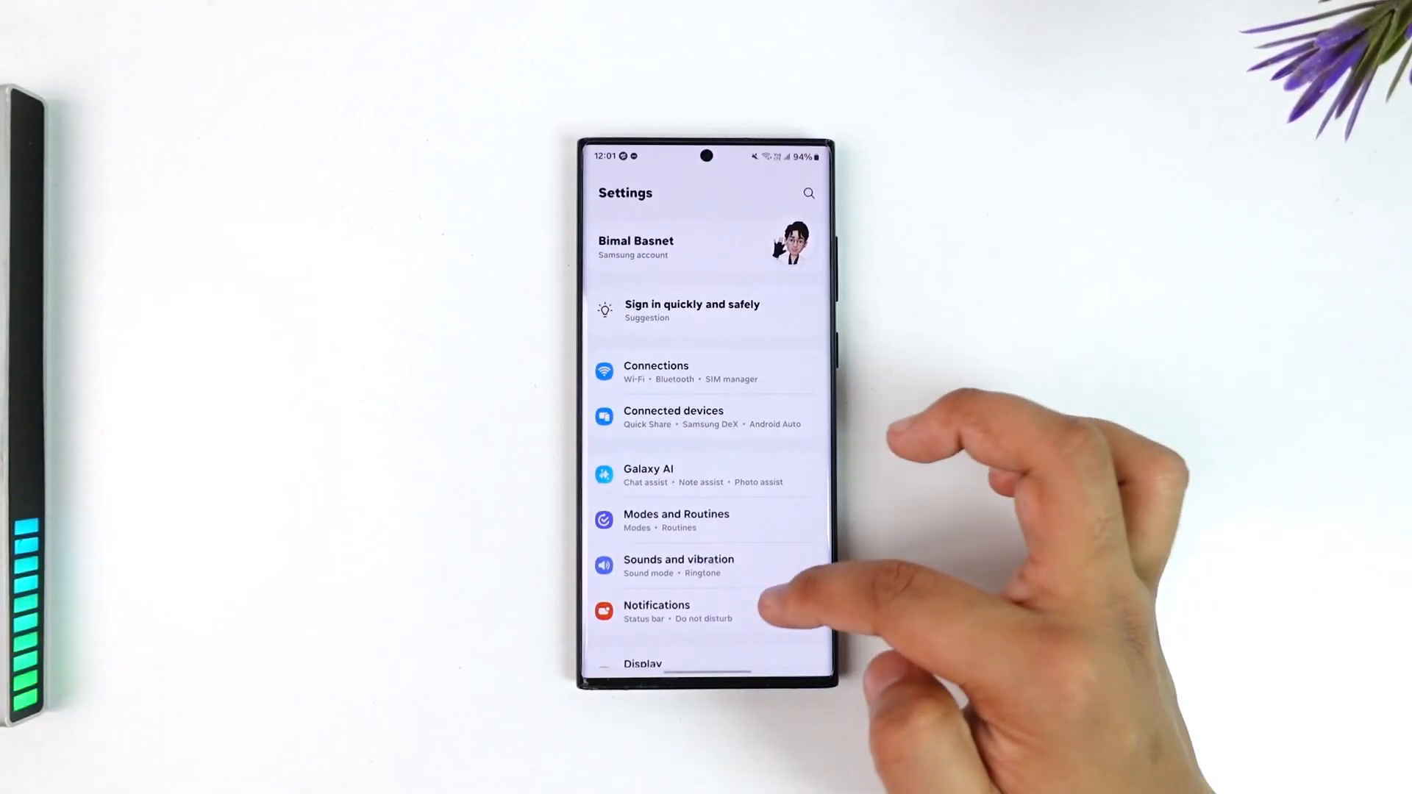
scroll(down, 3)
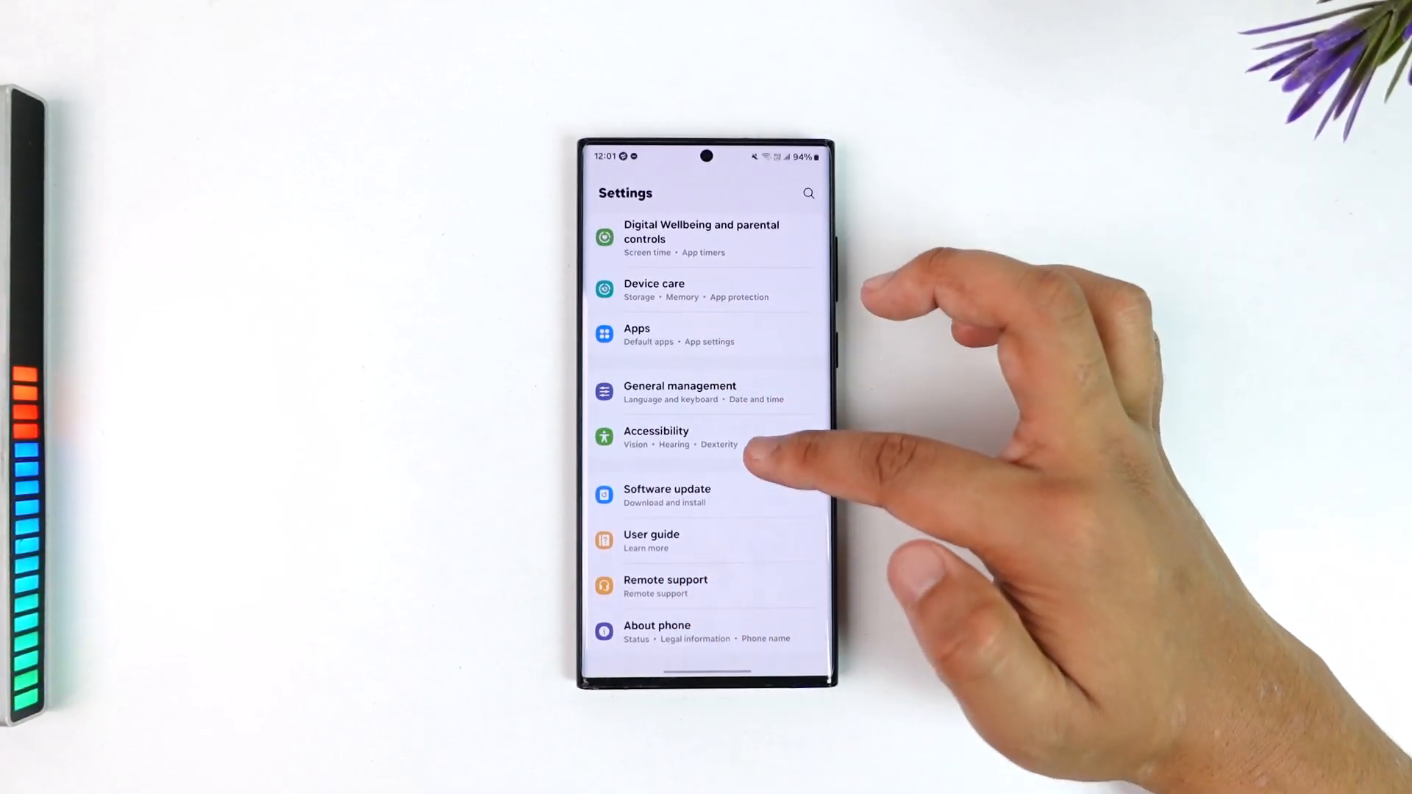
click(680, 391)
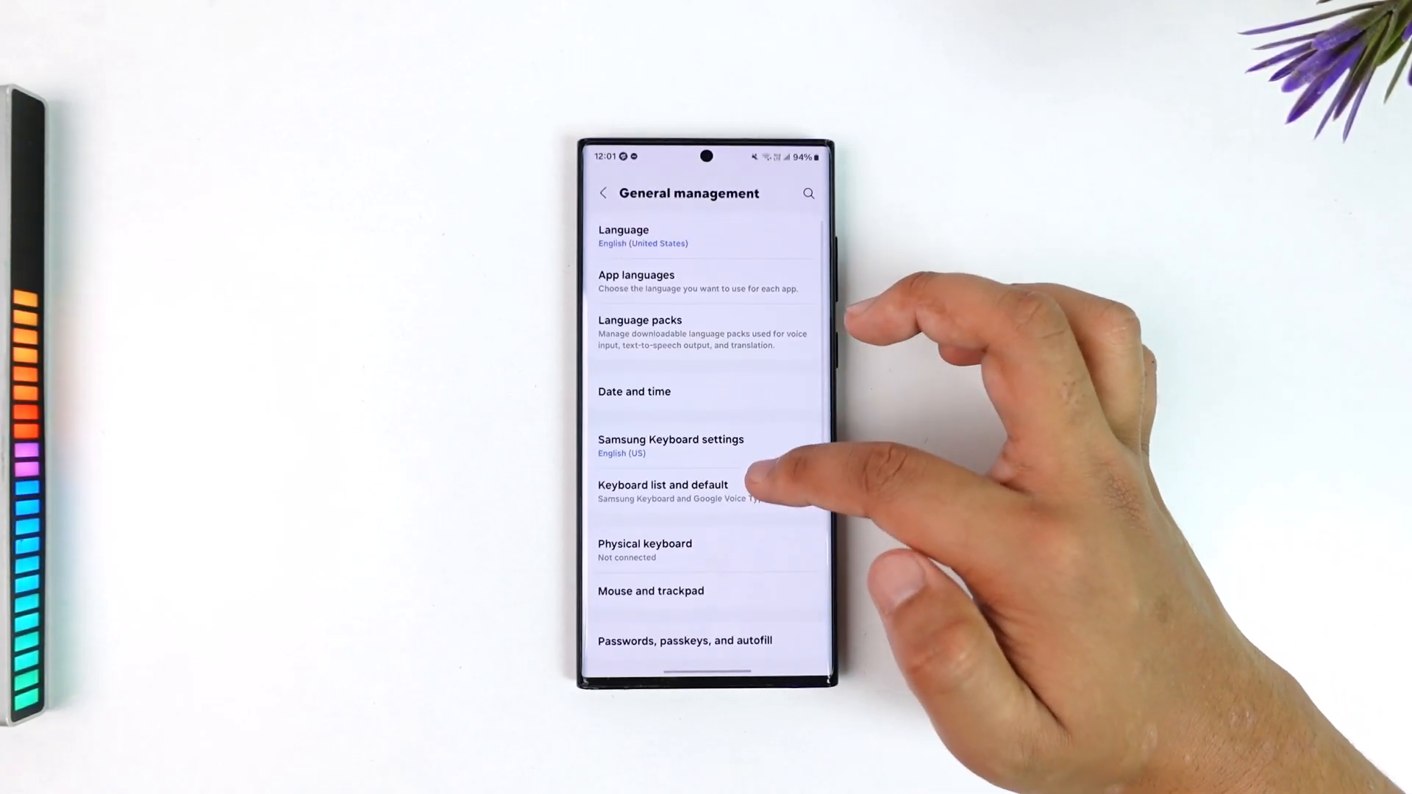
click(603, 192)
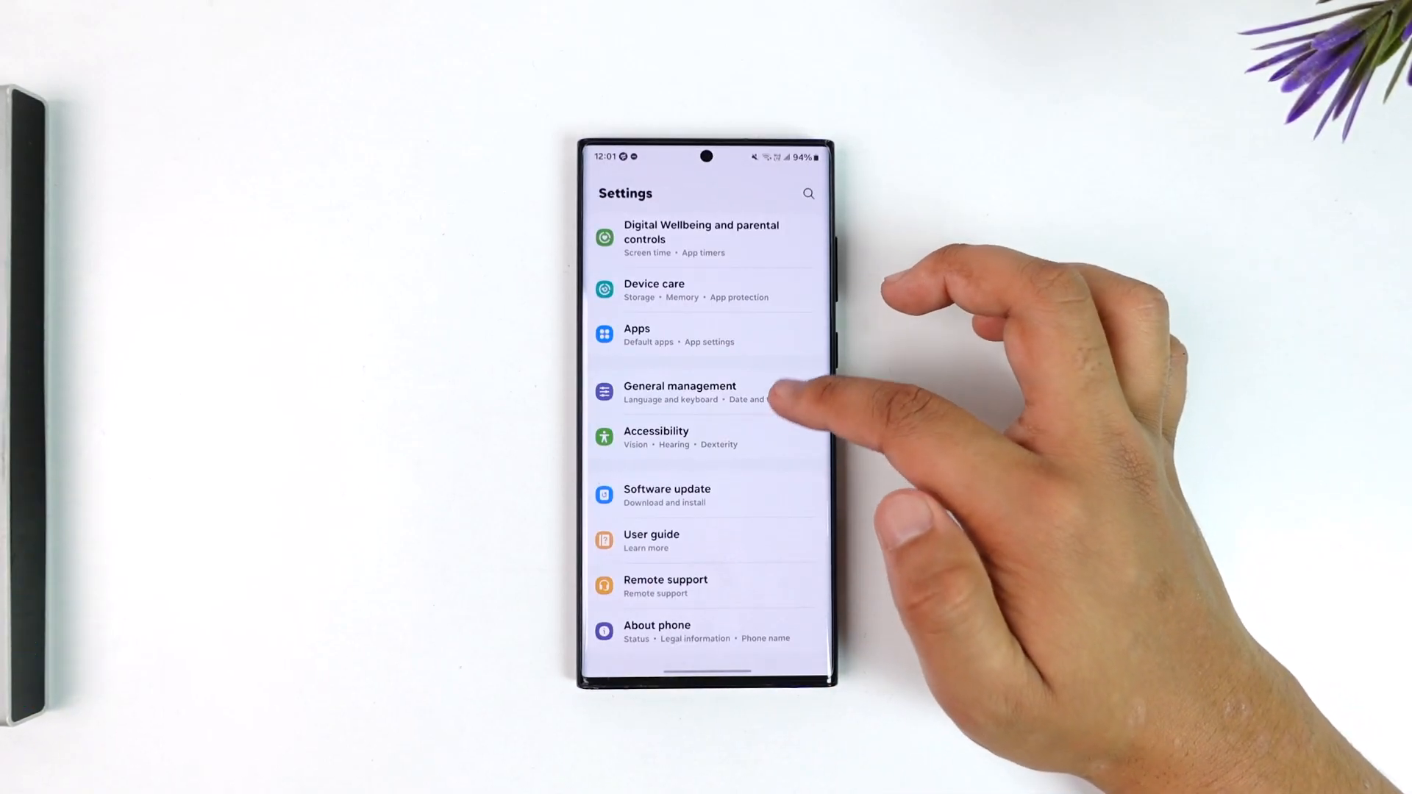
- Search settings for 'nav' and pick the Navigation bar result
click(807, 193)
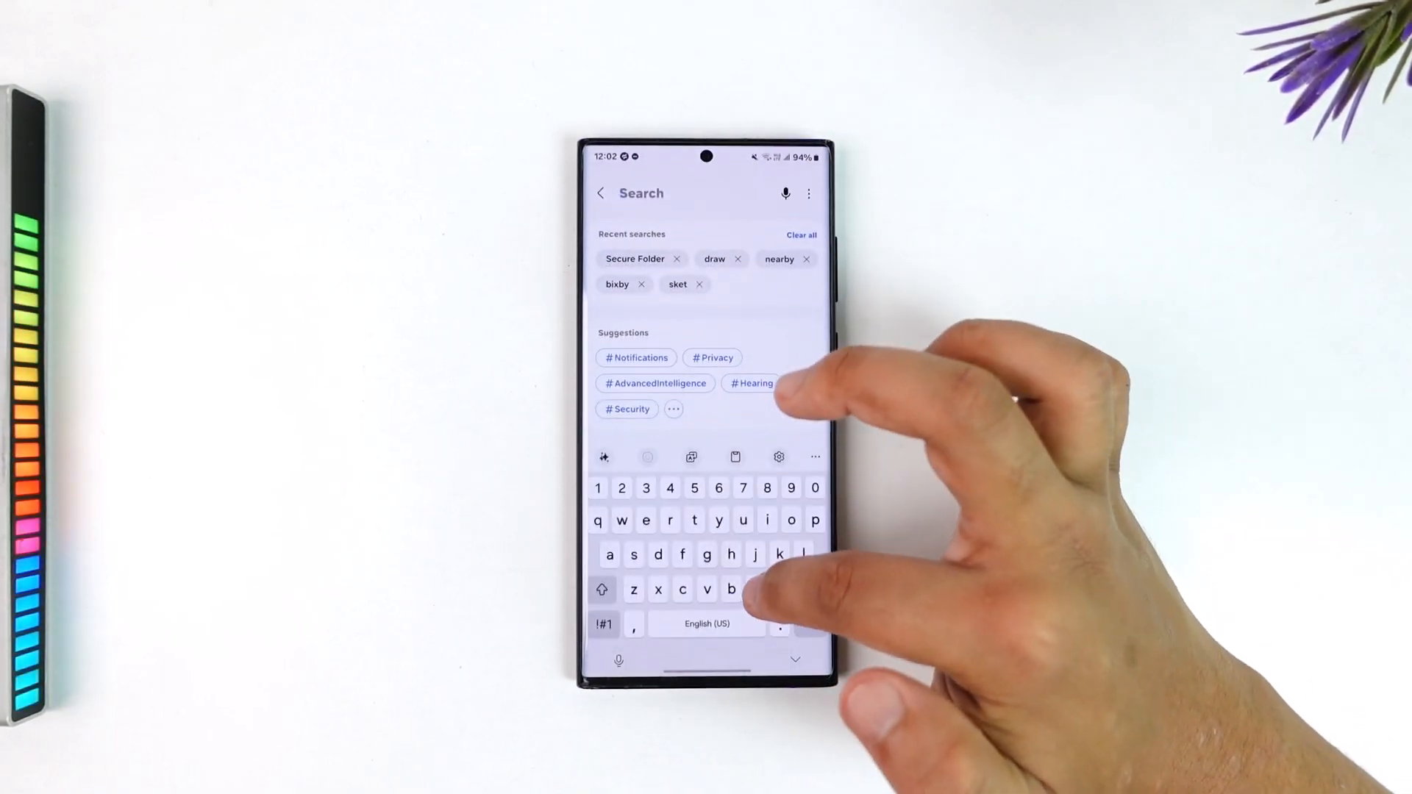
text(nav)
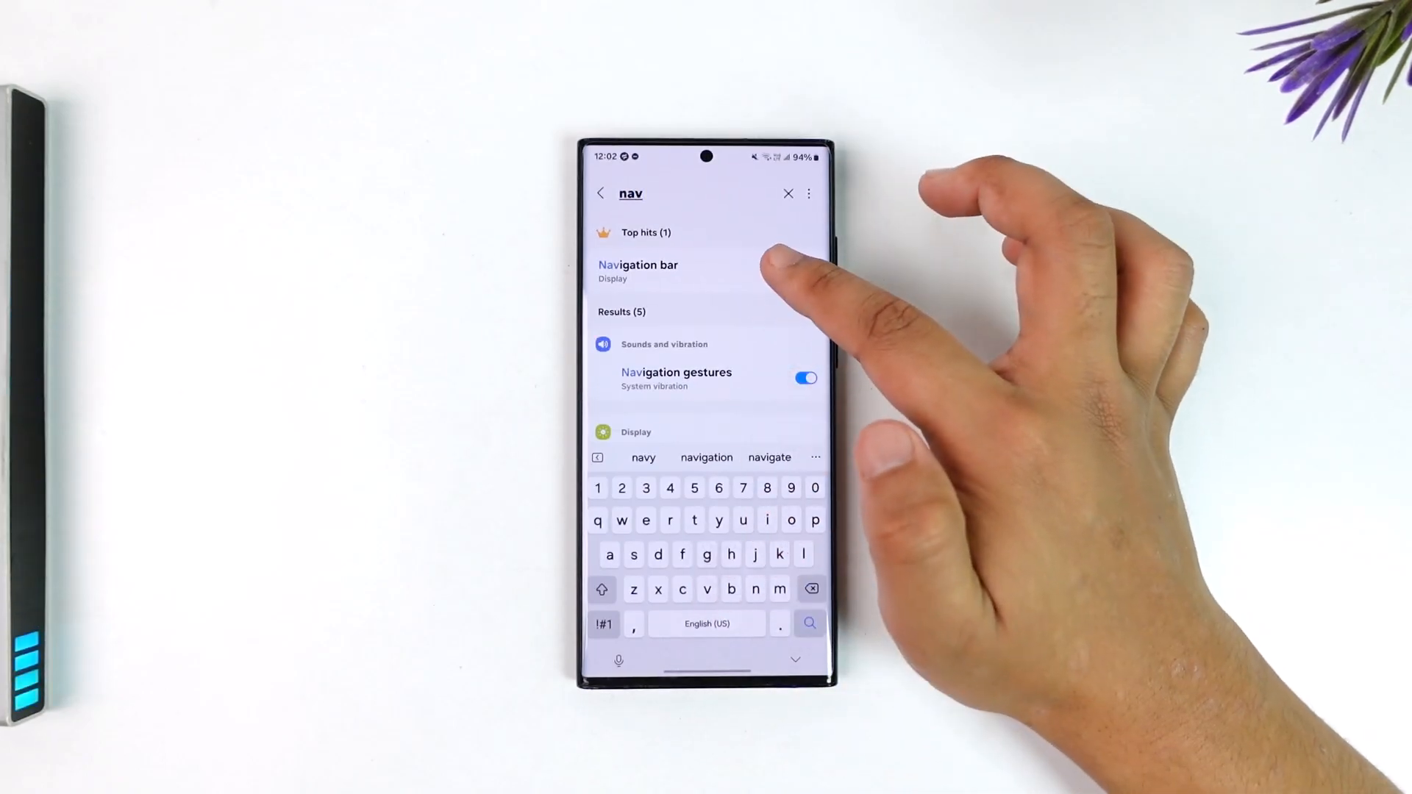
click(637, 271)
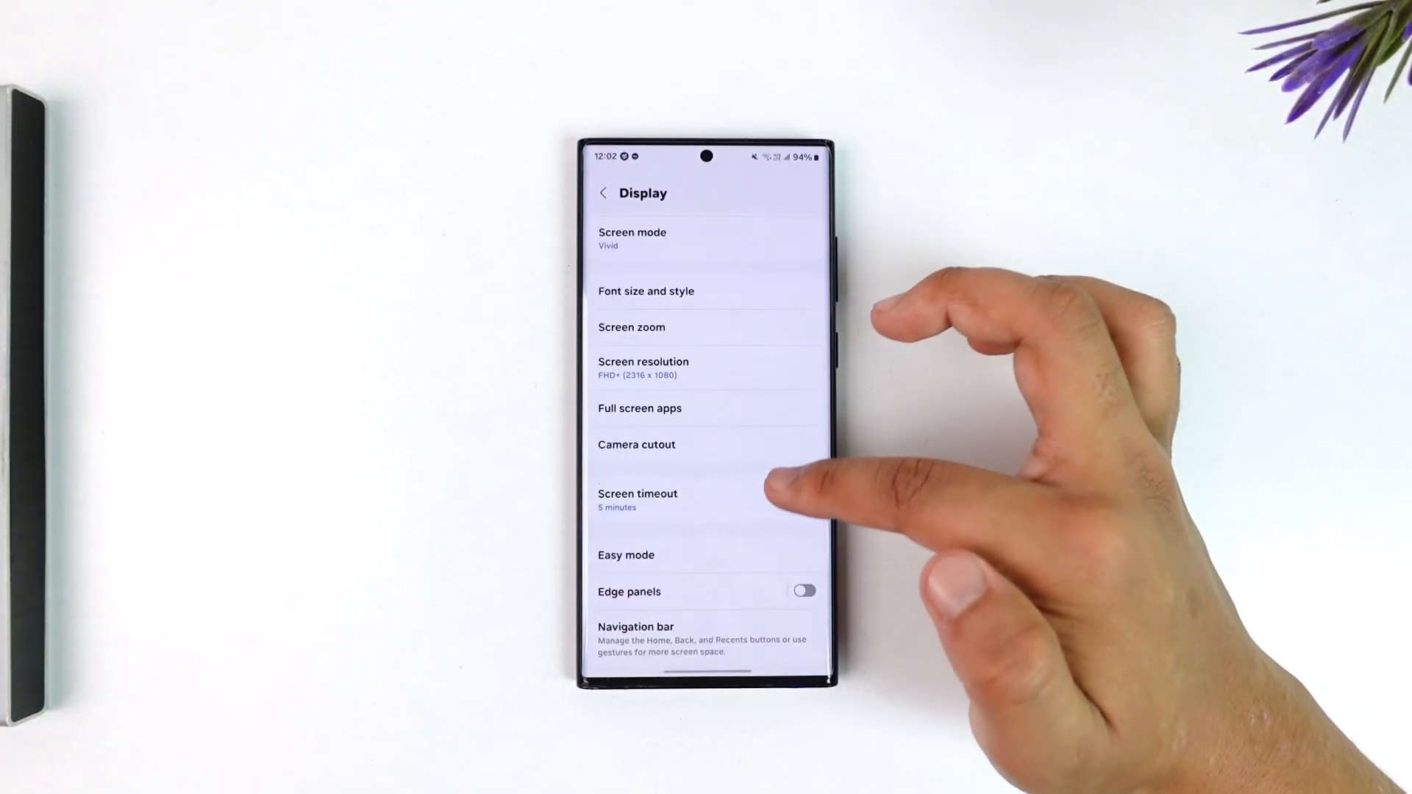
- Select Buttons in Navigation bar and test the Back button
click(635, 627)
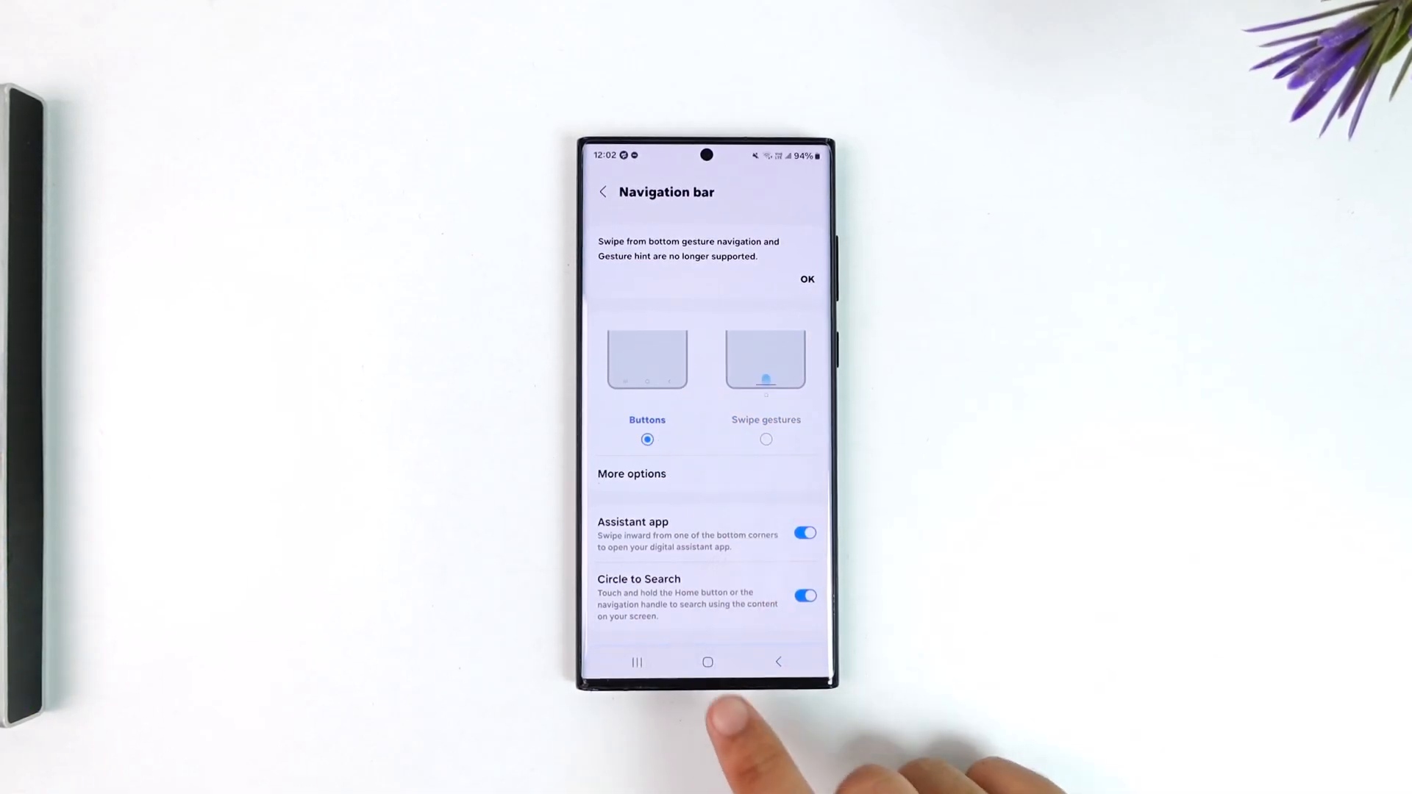
click(708, 662)
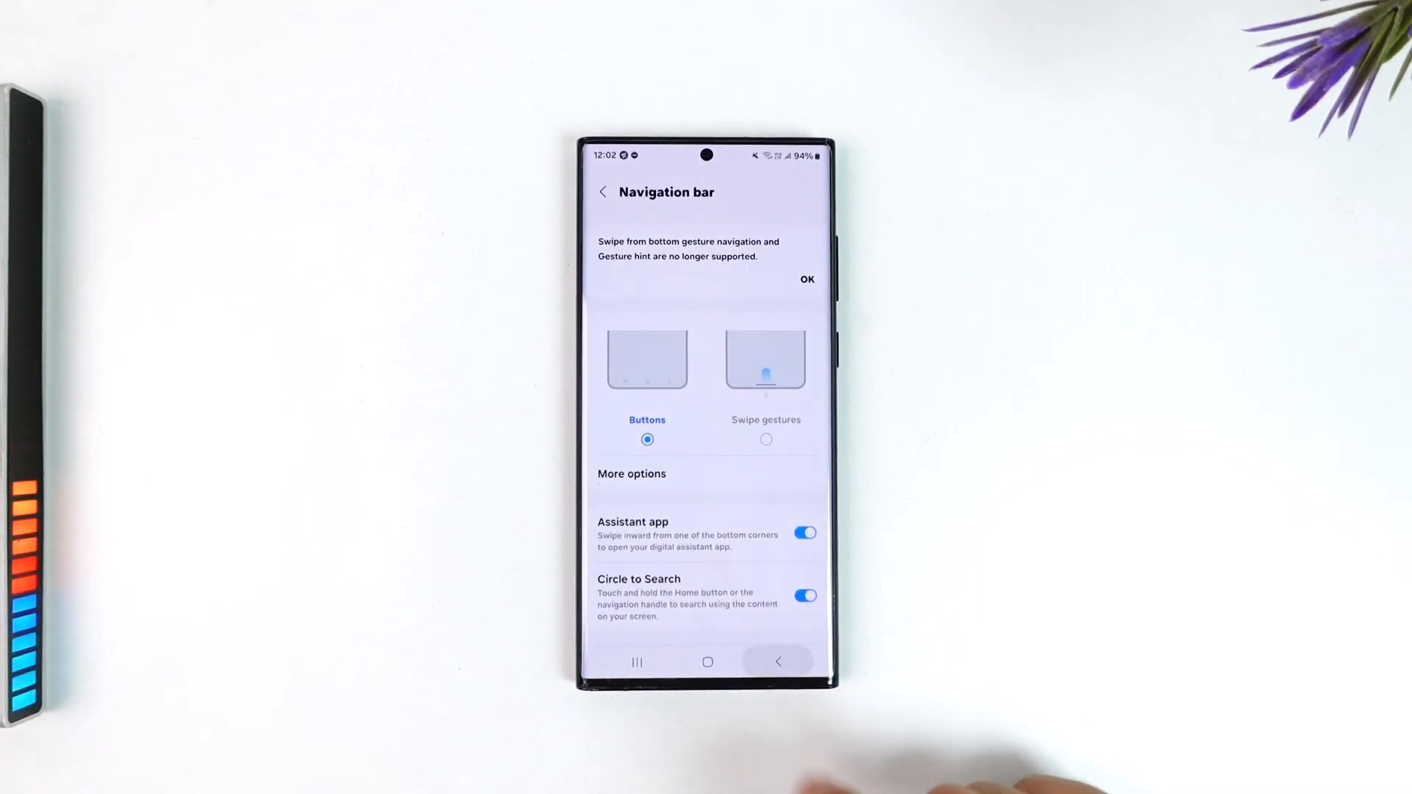
click(708, 664)
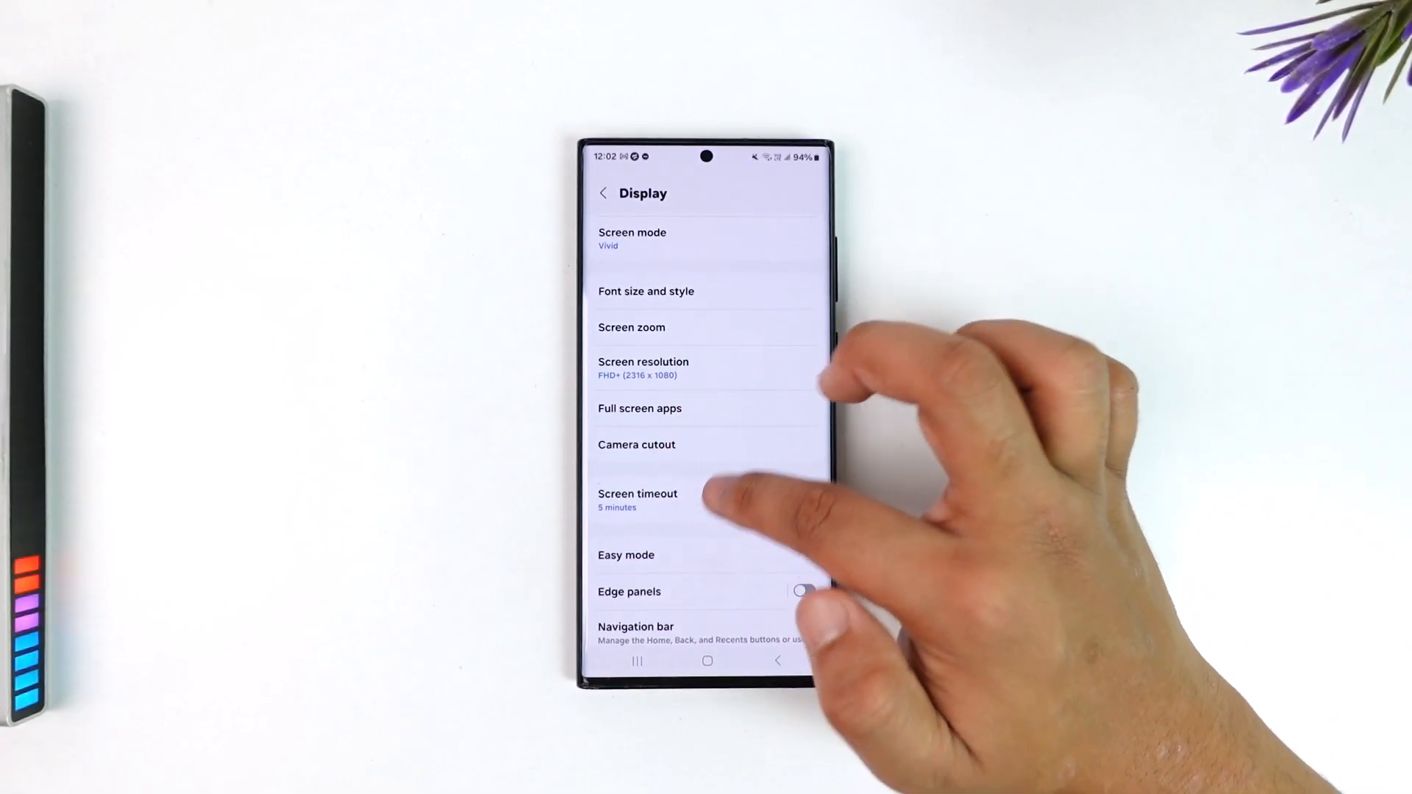
- Switch the Navigation bar back to Swipe gestures
click(635, 627)
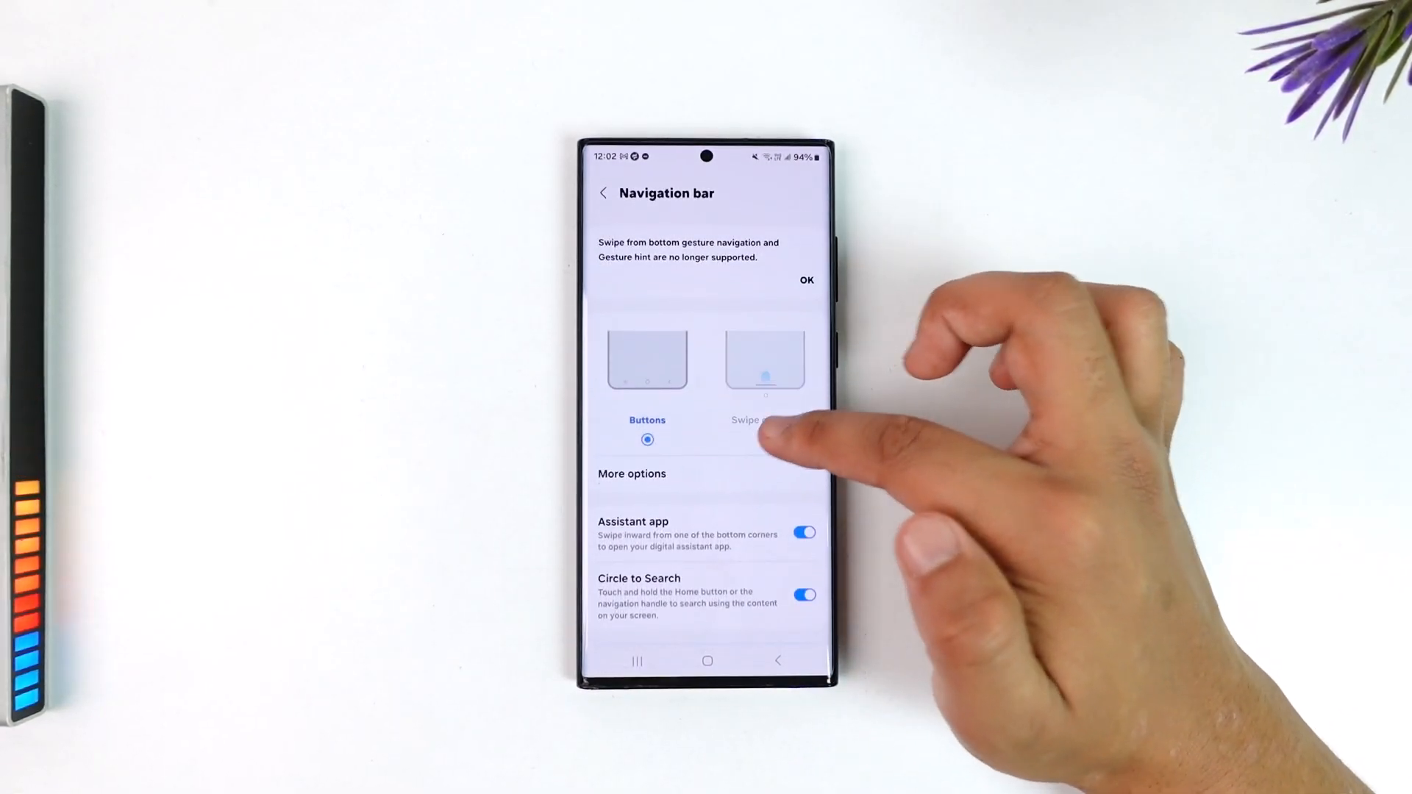
click(765, 363)
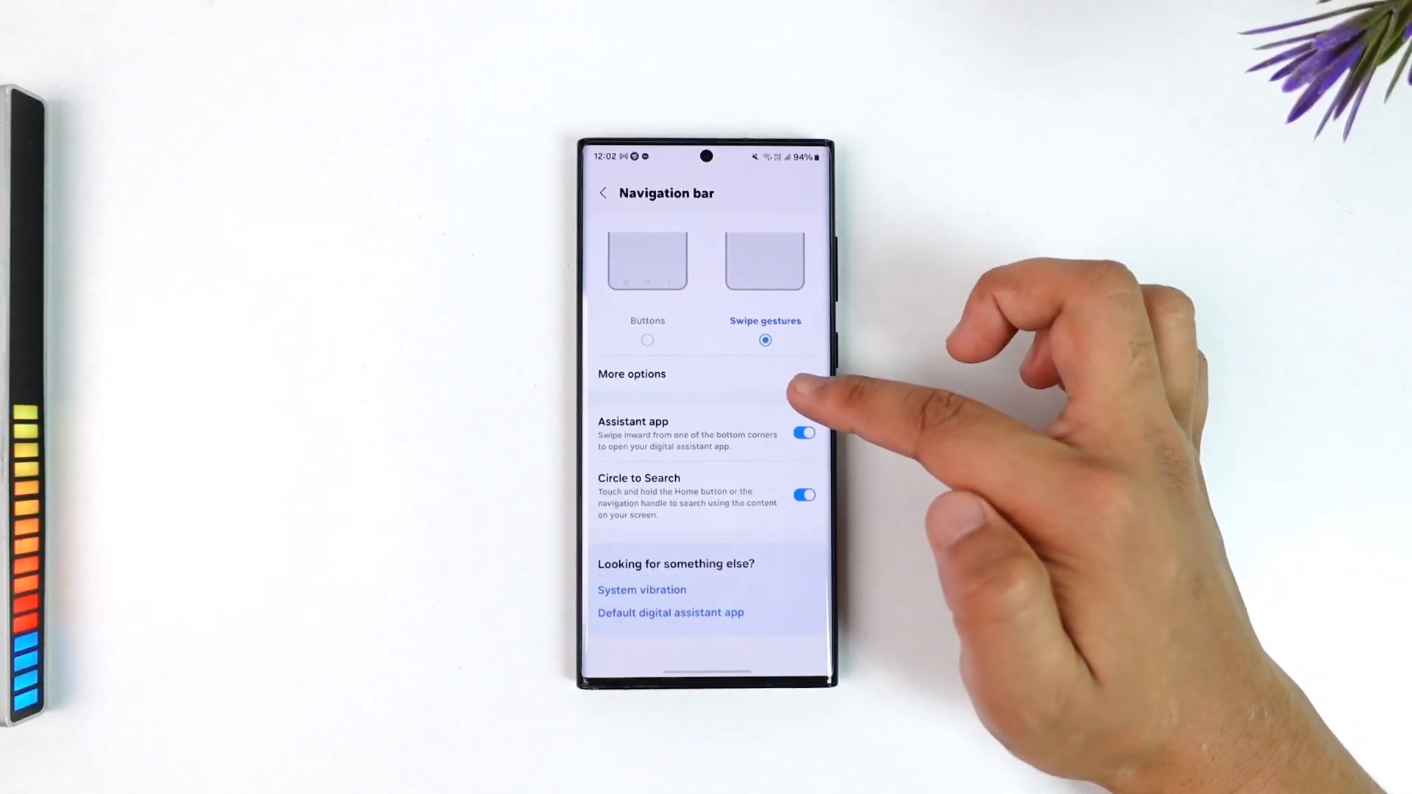